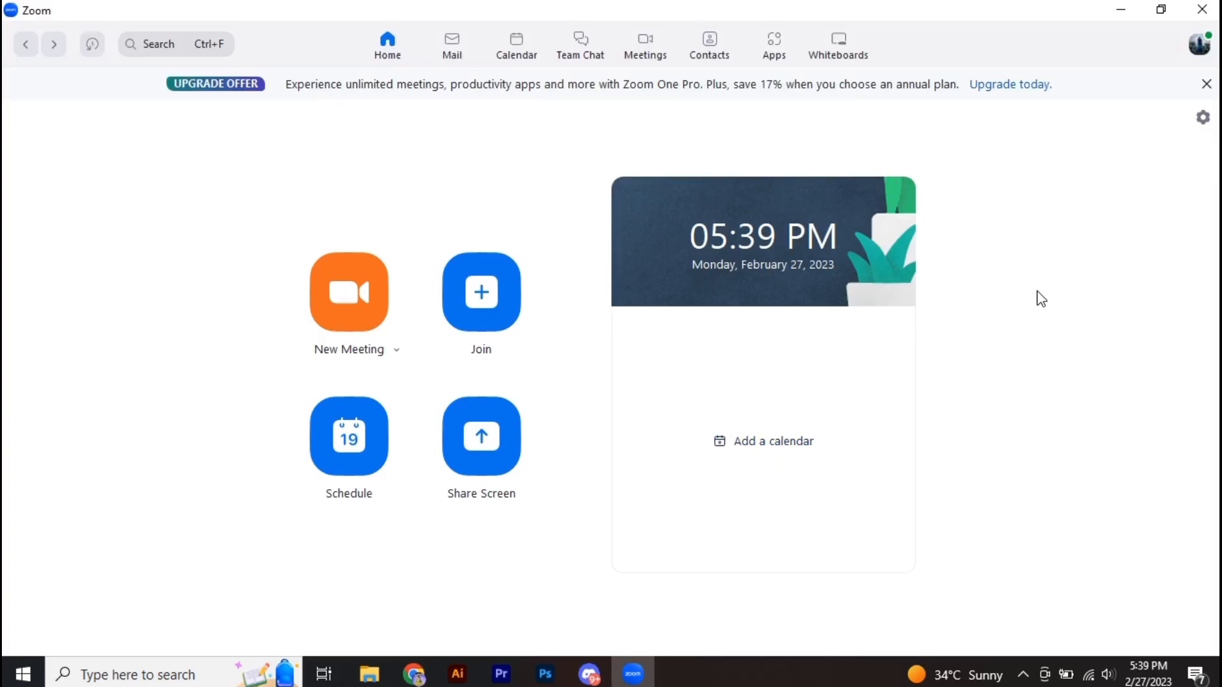
{"action": "mouse_move", "coordinate": [971, 228]}
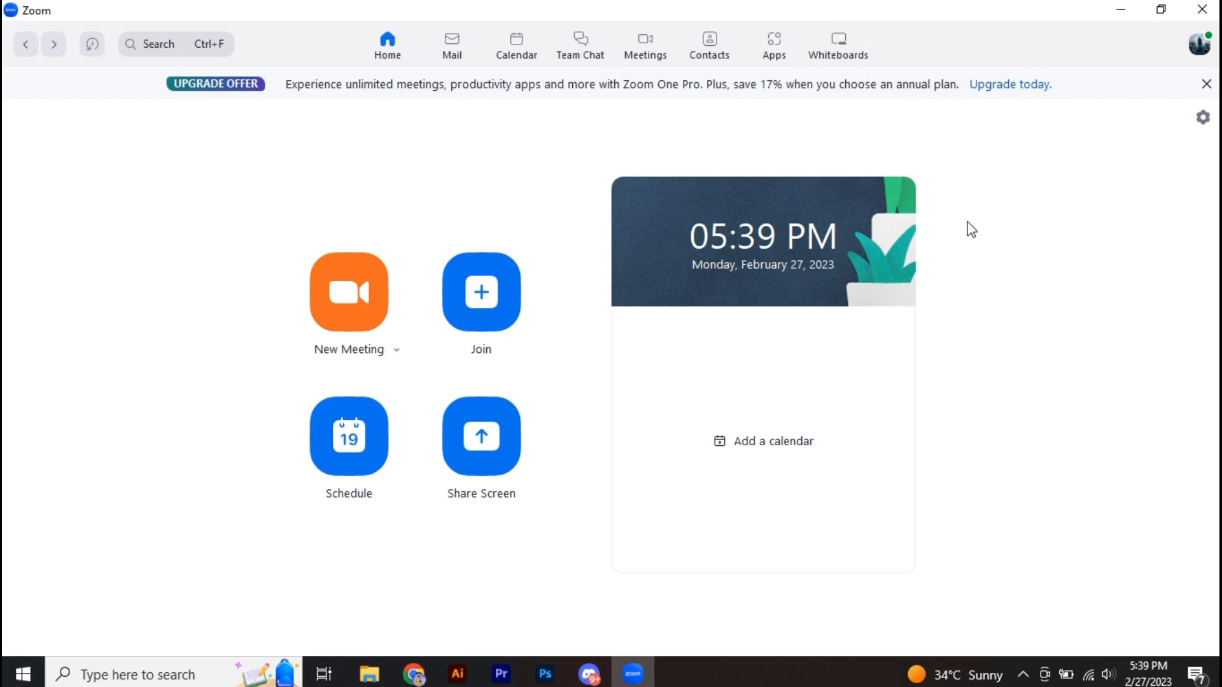
{"action": "mouse_move", "coordinate": [935, 220]}
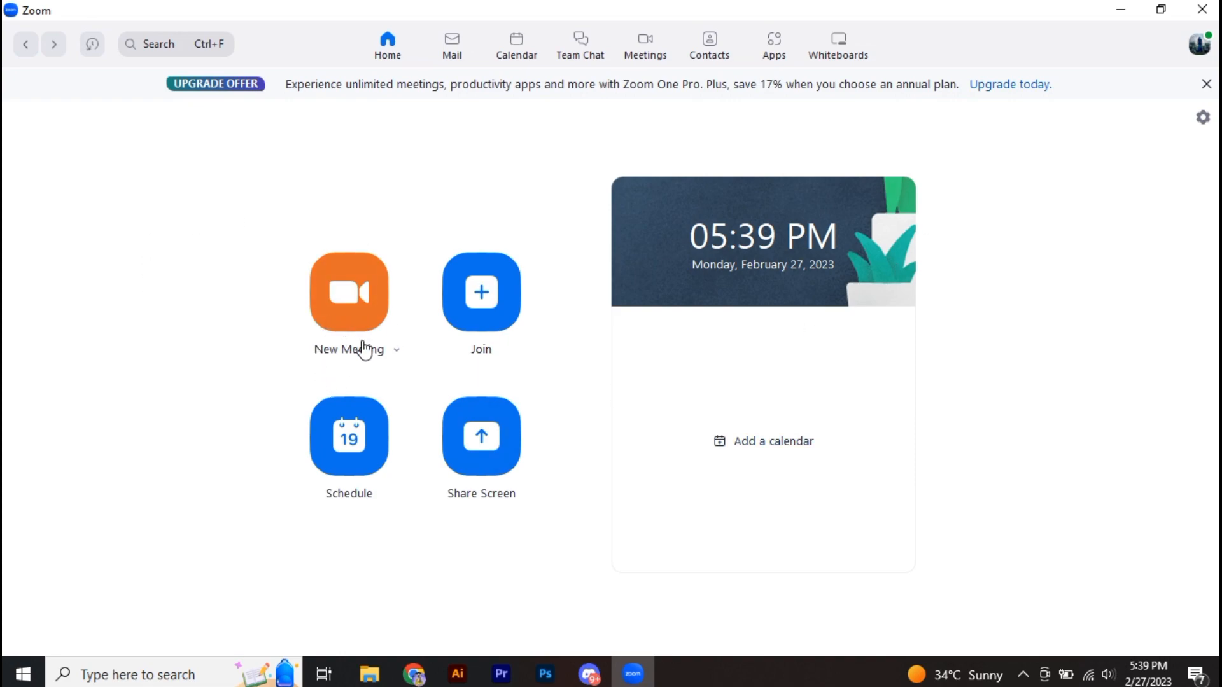
Start a new meeting, join with computer audio, and mute the microphone
{"action": "left_click", "coordinate": [349, 293]}
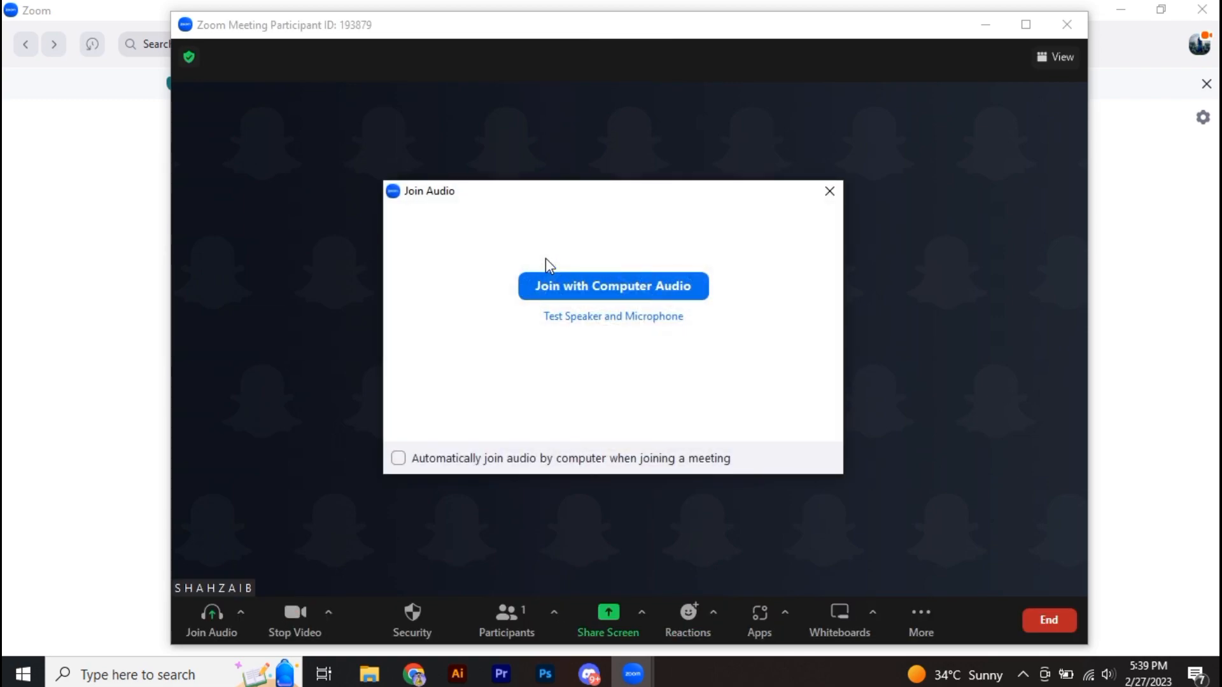
{"action": "left_click", "coordinate": [612, 286]}
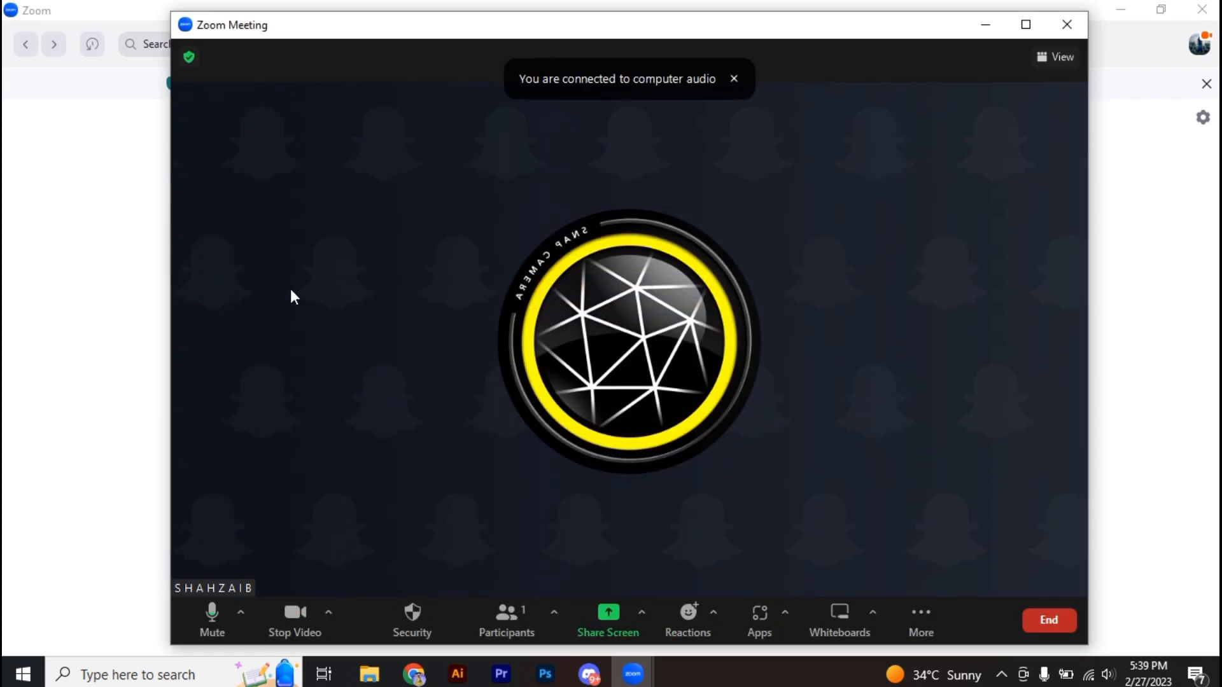
{"action": "left_click", "coordinate": [211, 620]}
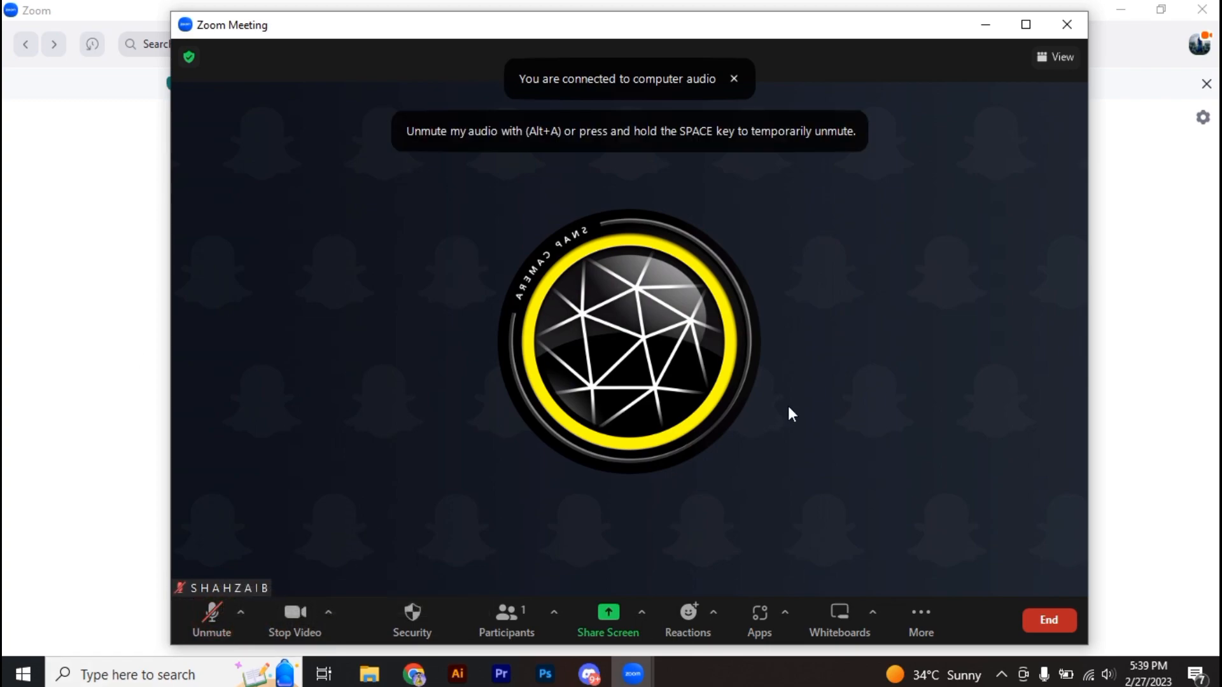
{"action": "mouse_move", "coordinate": [443, 533]}
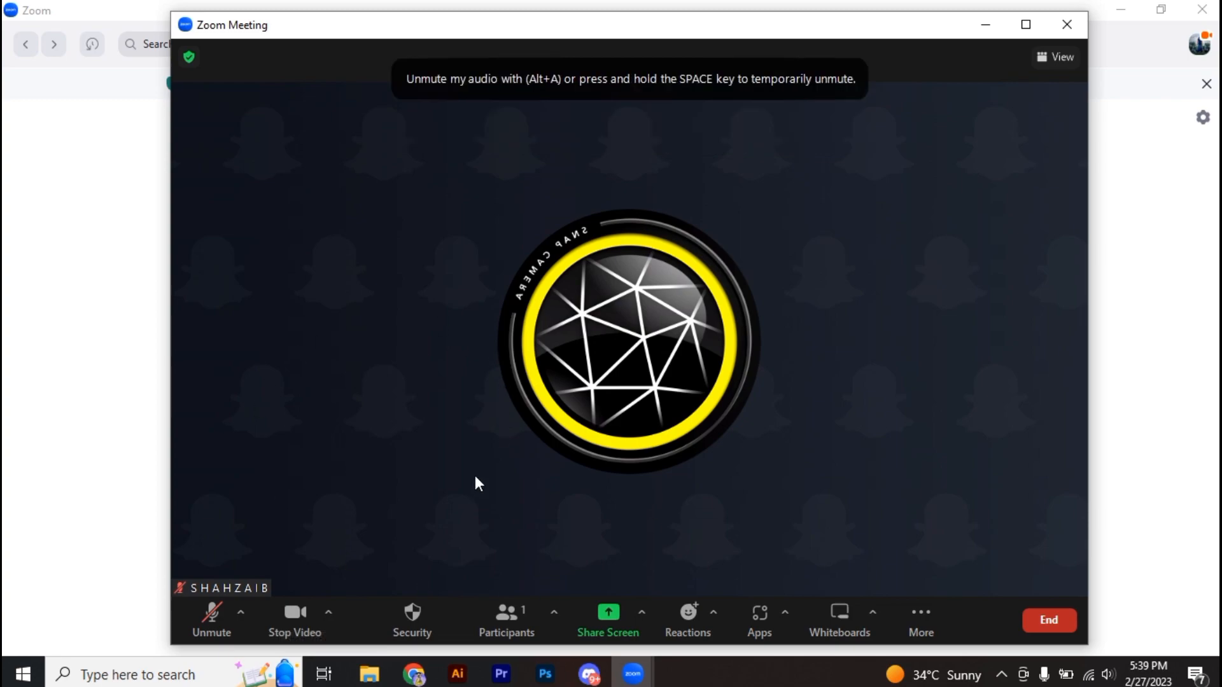
{"action": "mouse_move", "coordinate": [356, 453]}
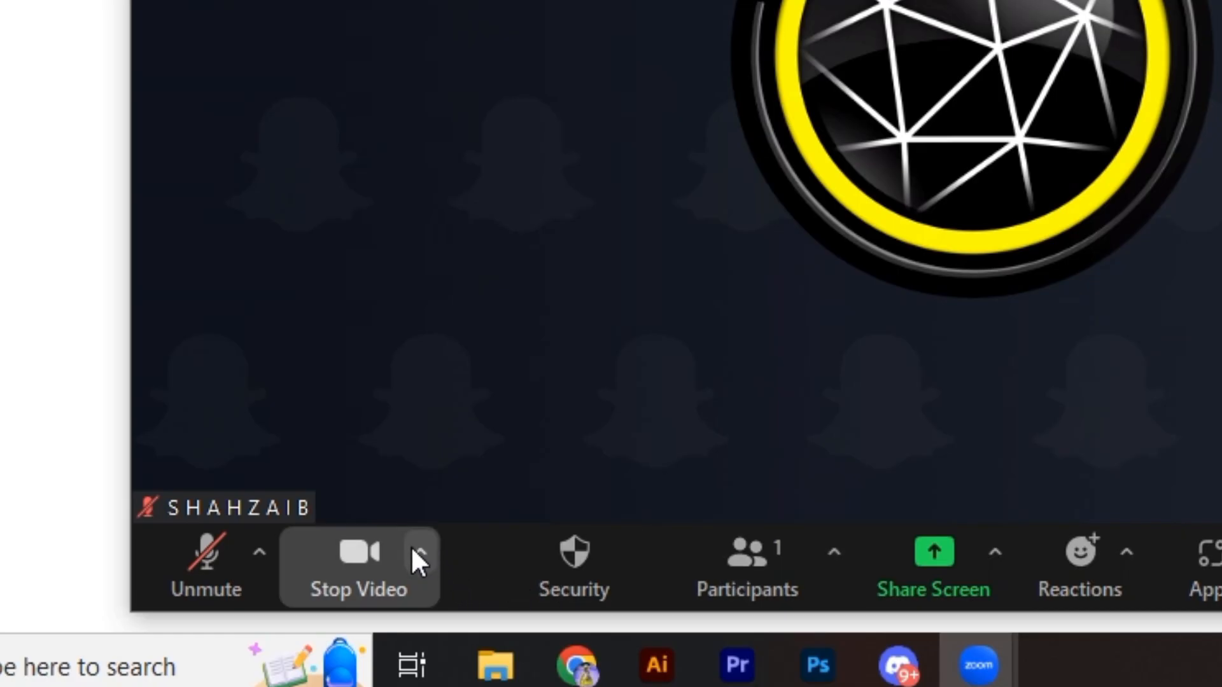
Reach the Advanced video options from the Stop Video caret's Video Settings
{"action": "left_click", "coordinate": [419, 551]}
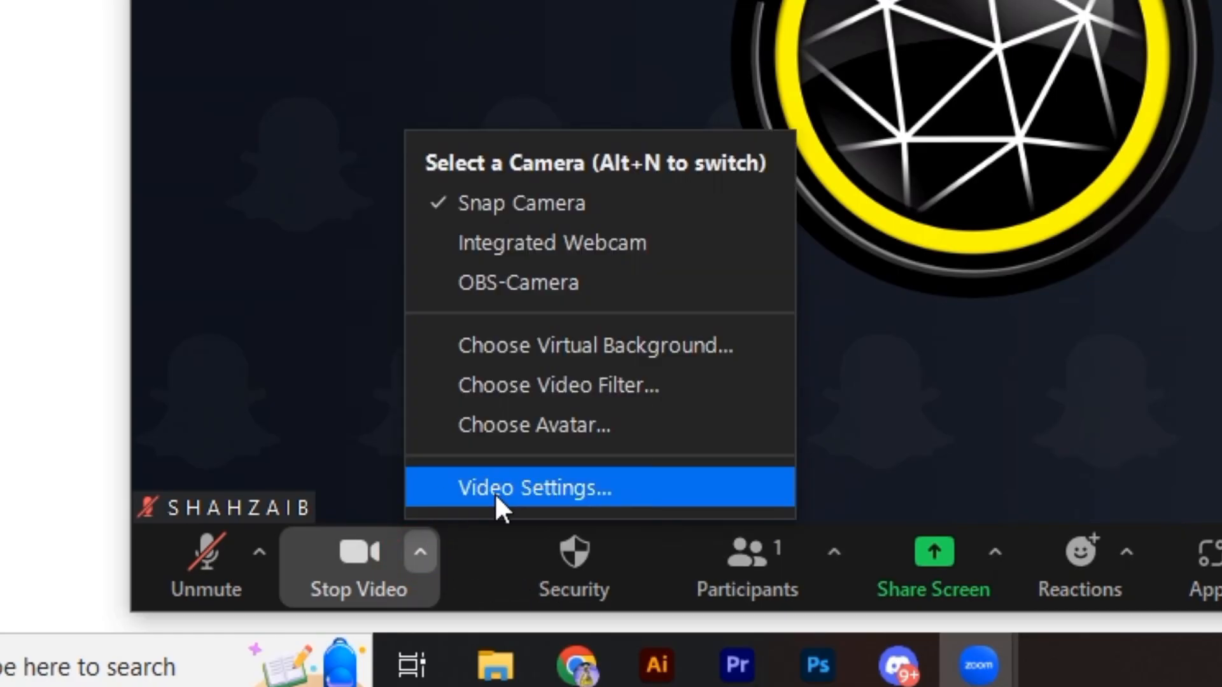
{"action": "left_click", "coordinate": [536, 487]}
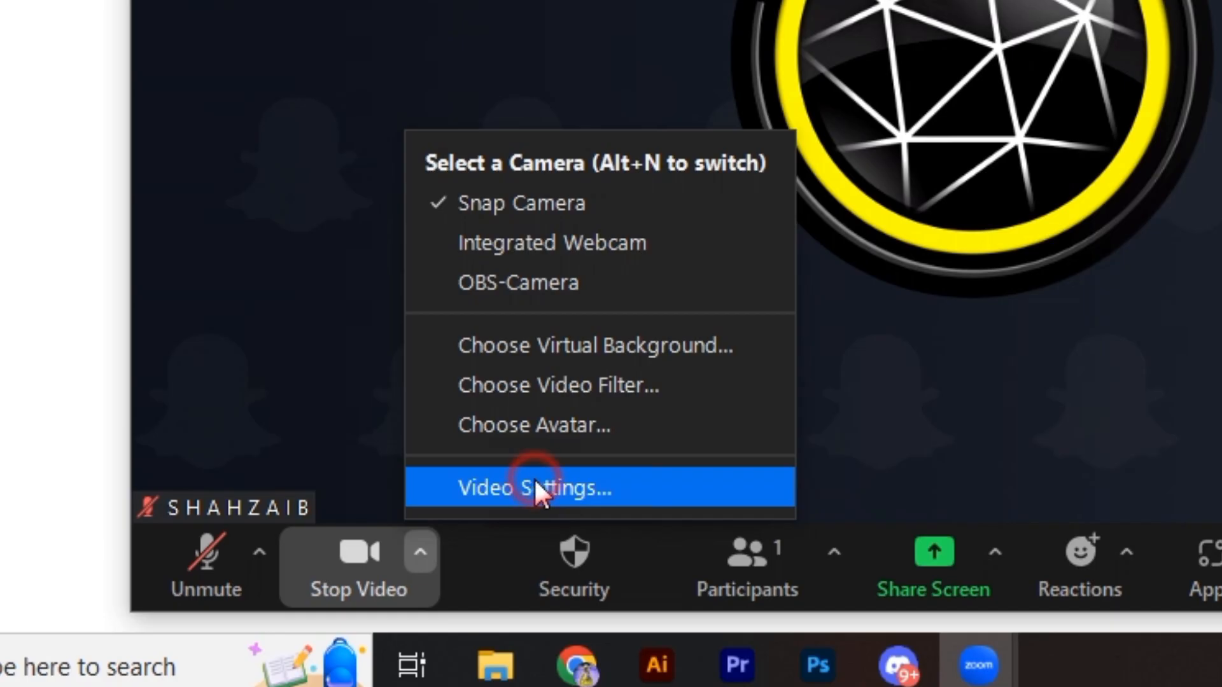
{"action": "left_click", "coordinate": [534, 487]}
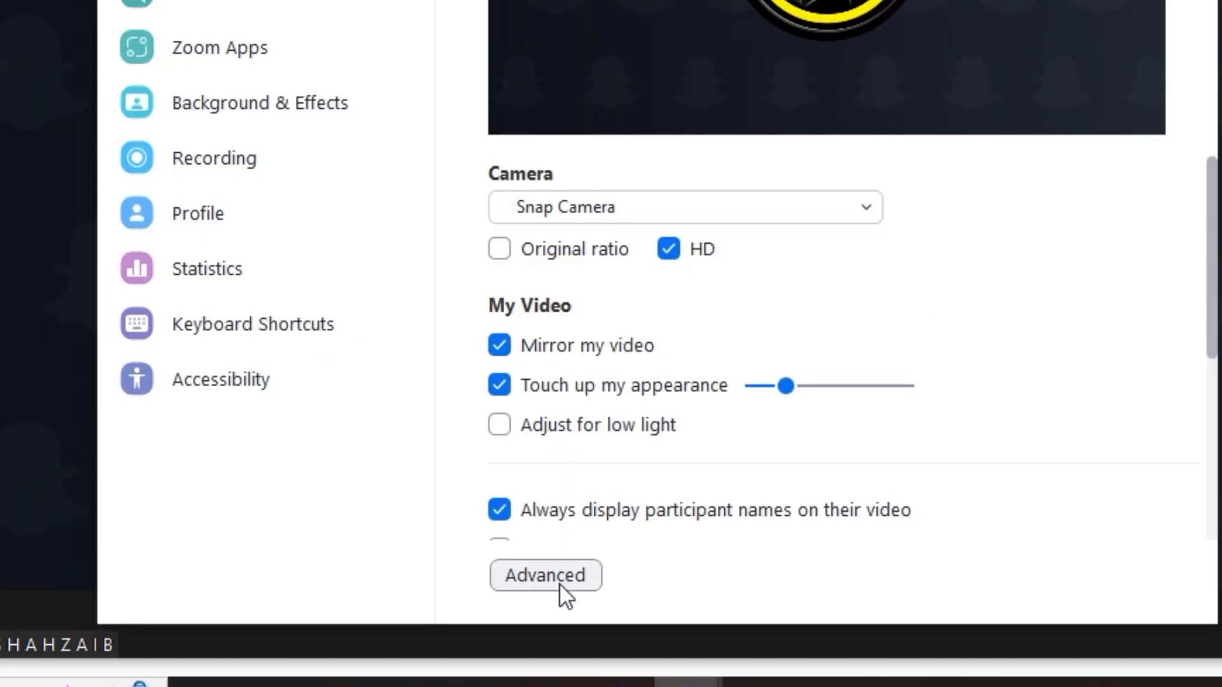
{"action": "left_click", "coordinate": [546, 575]}
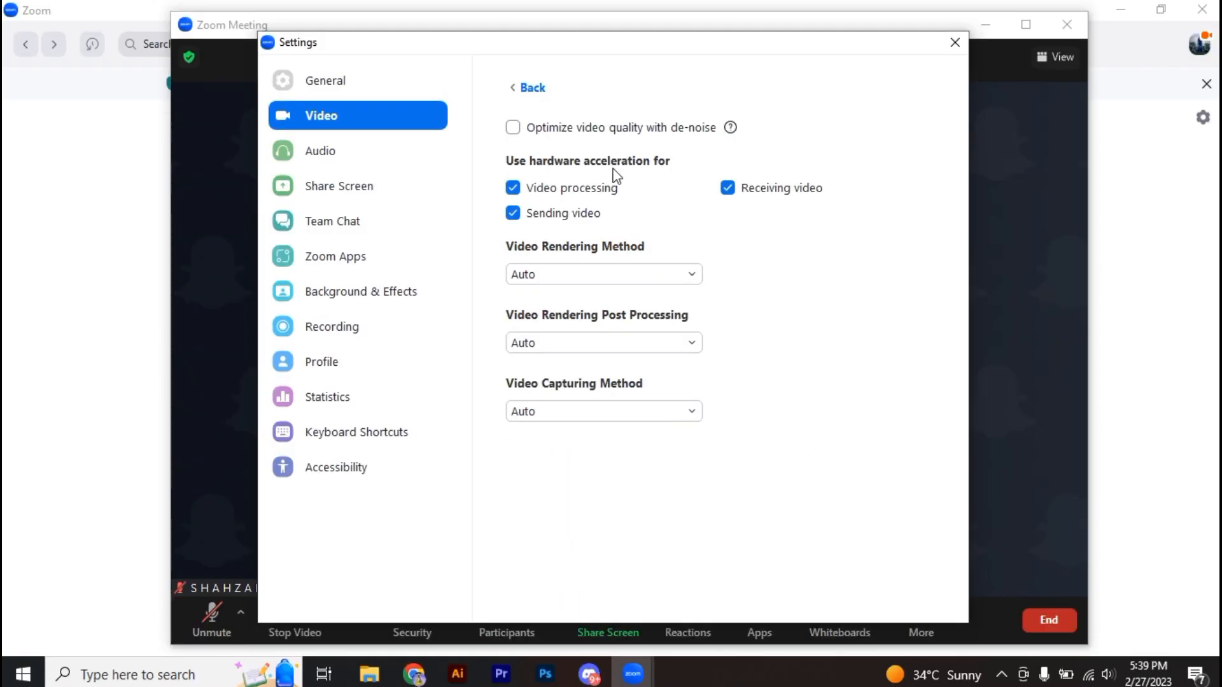
Enable 'Optimize video quality with de-noise', close Settings, and leave the meeting
{"action": "left_click", "coordinate": [513, 127]}
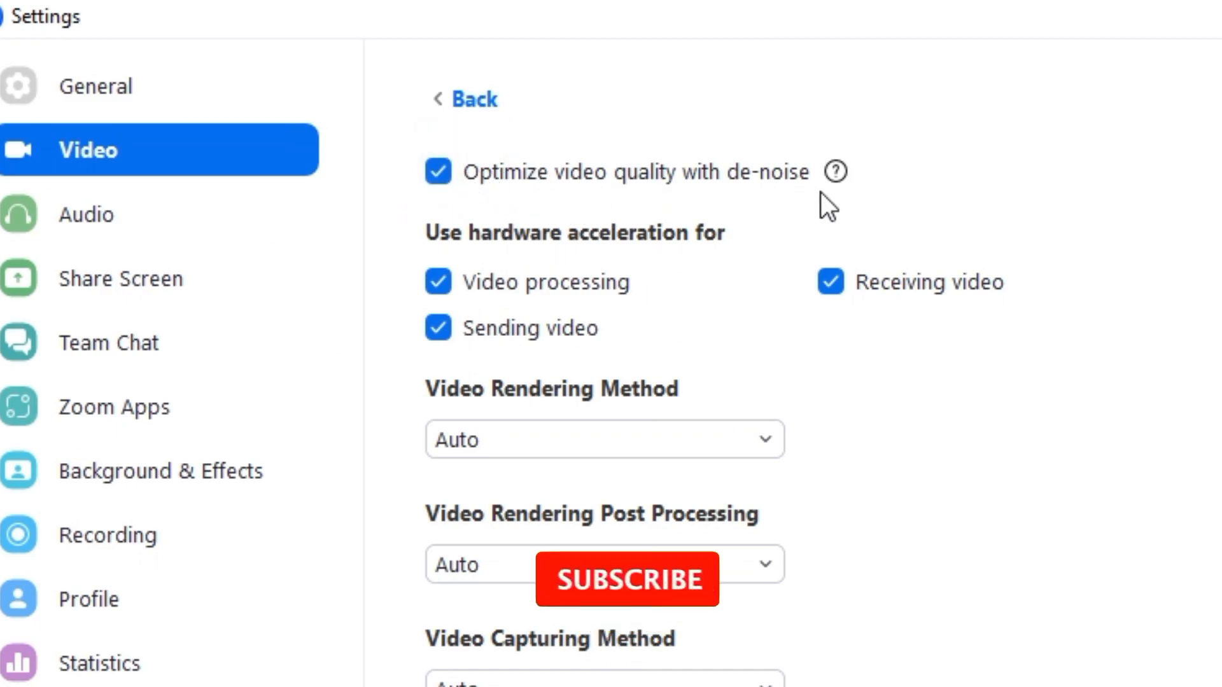
{"action": "left_click", "coordinate": [436, 171]}
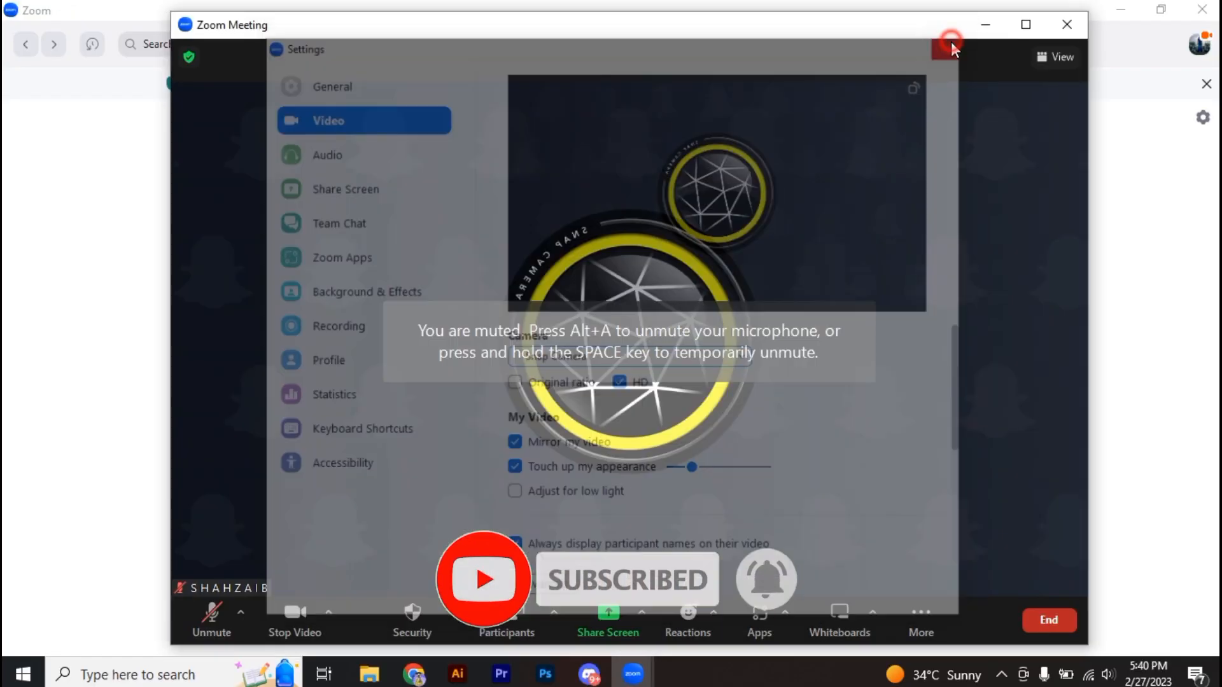
{"action": "left_click", "coordinate": [1048, 620]}
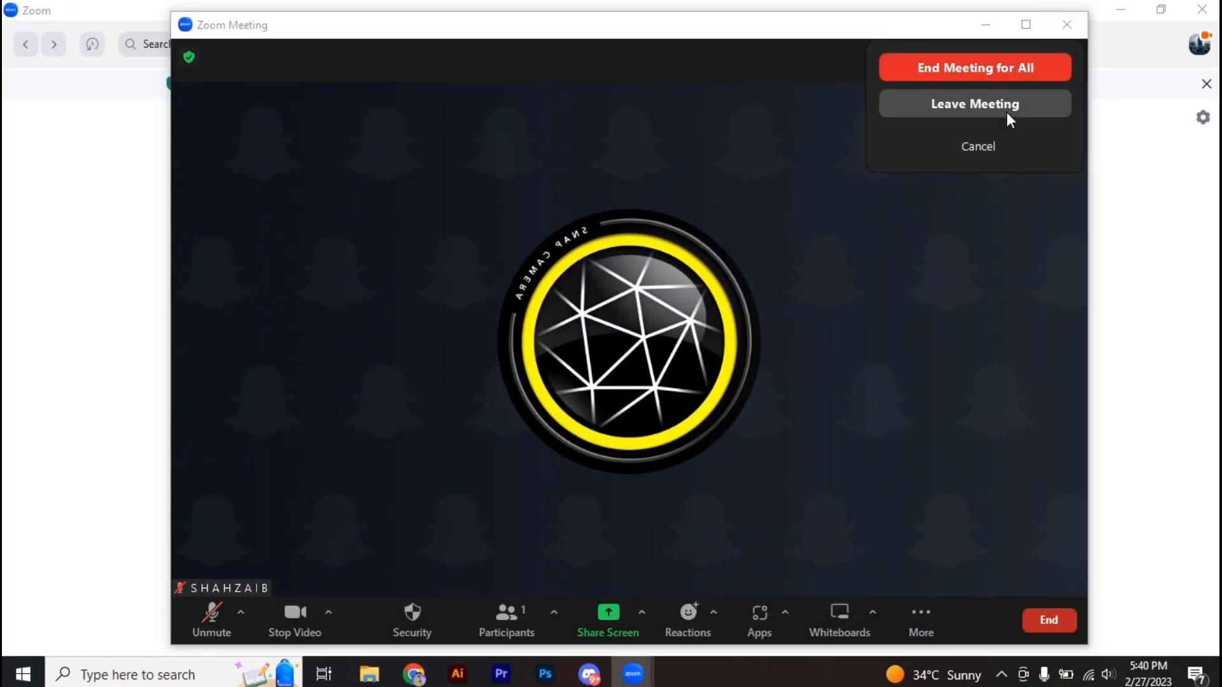
{"action": "left_click", "coordinate": [974, 103]}
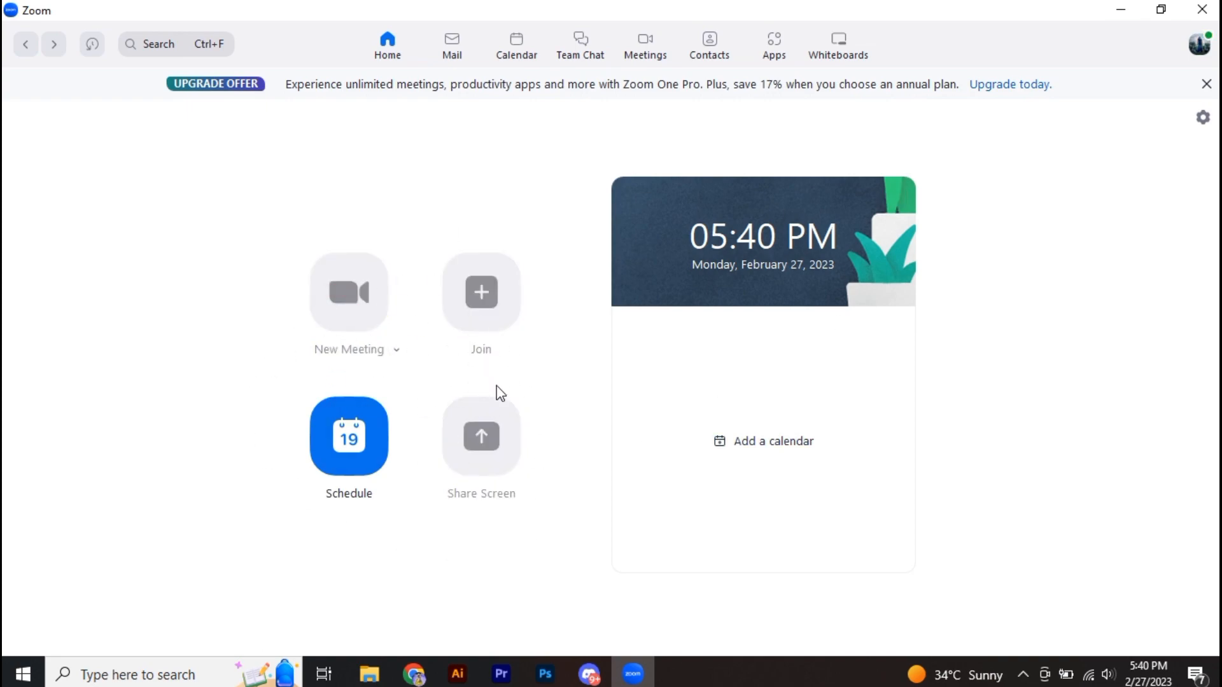
Start another new meeting and dismiss the Join Audio prompt
{"action": "left_click", "coordinate": [348, 293]}
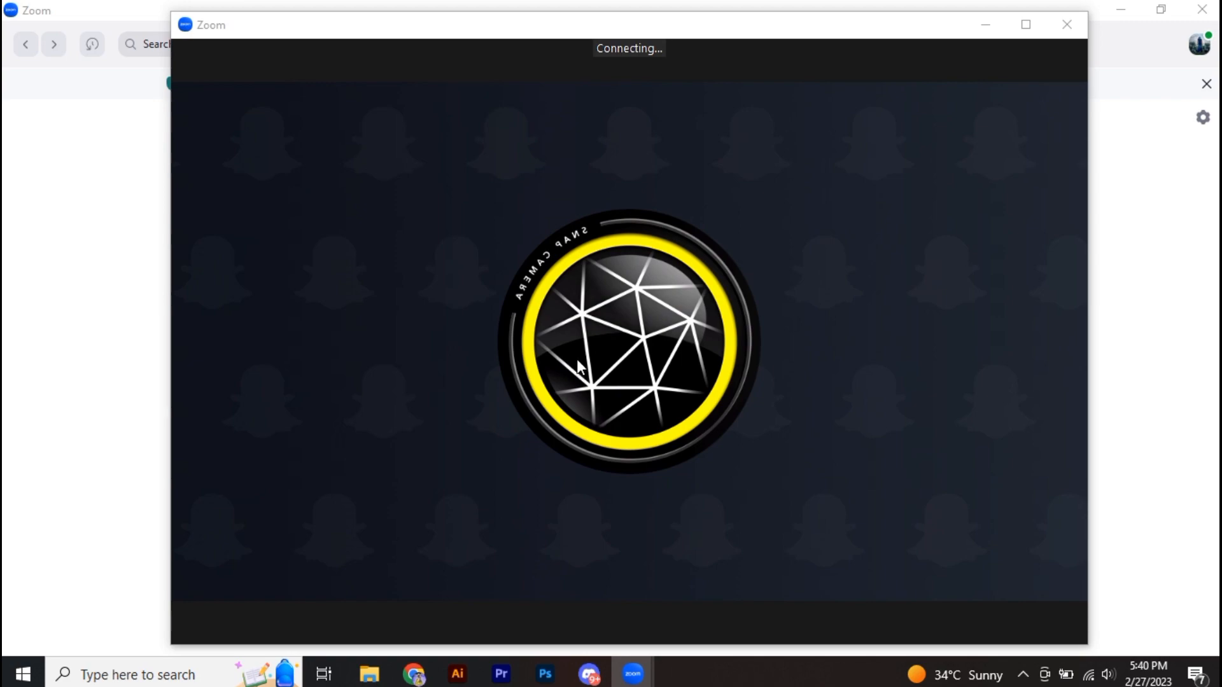
{"action": "mouse_move", "coordinate": [575, 363]}
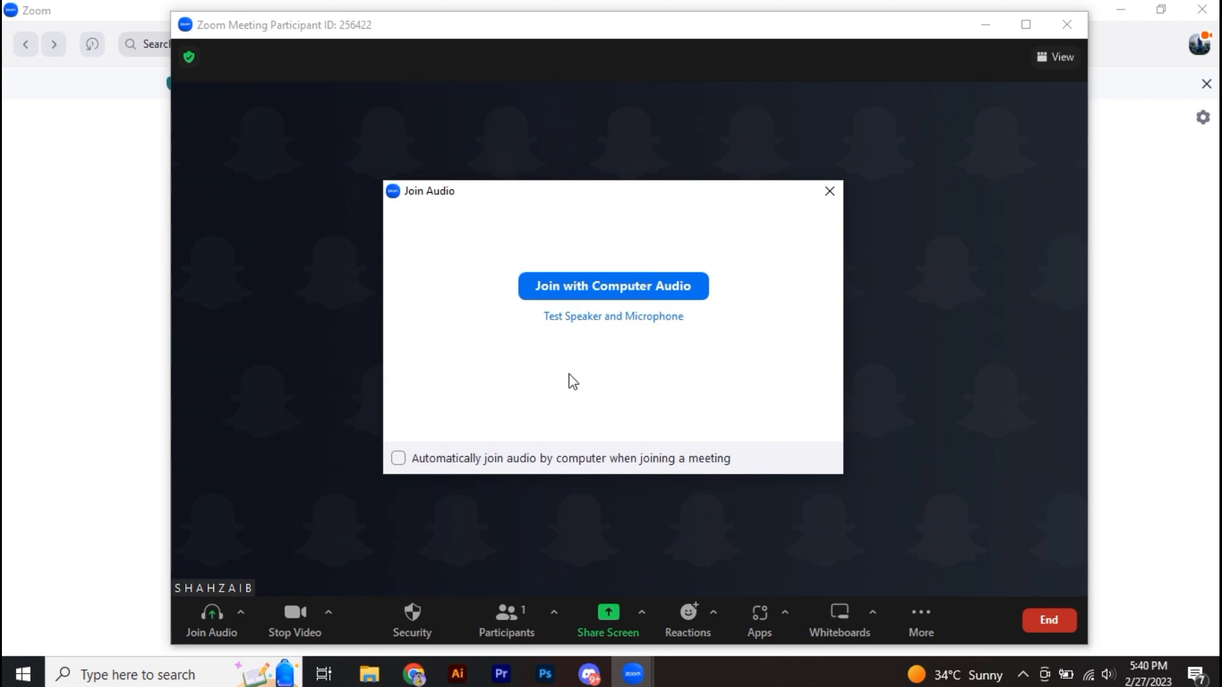
{"action": "left_click", "coordinate": [612, 286]}
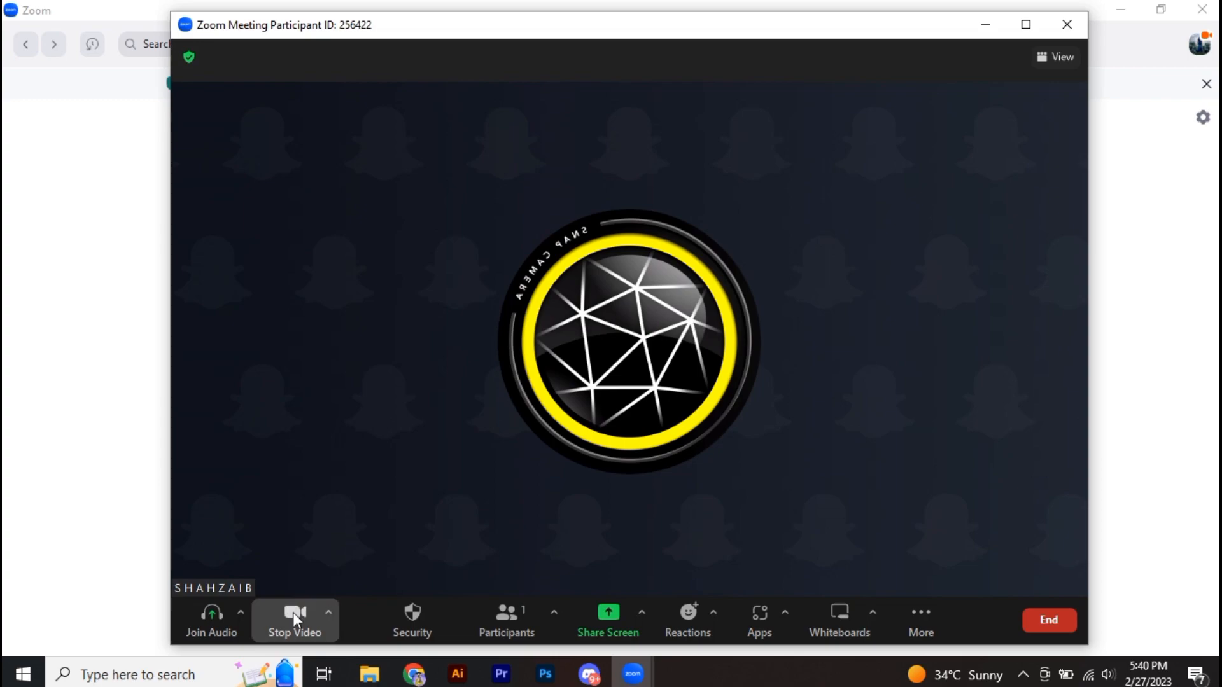
{"action": "mouse_move", "coordinate": [294, 616]}
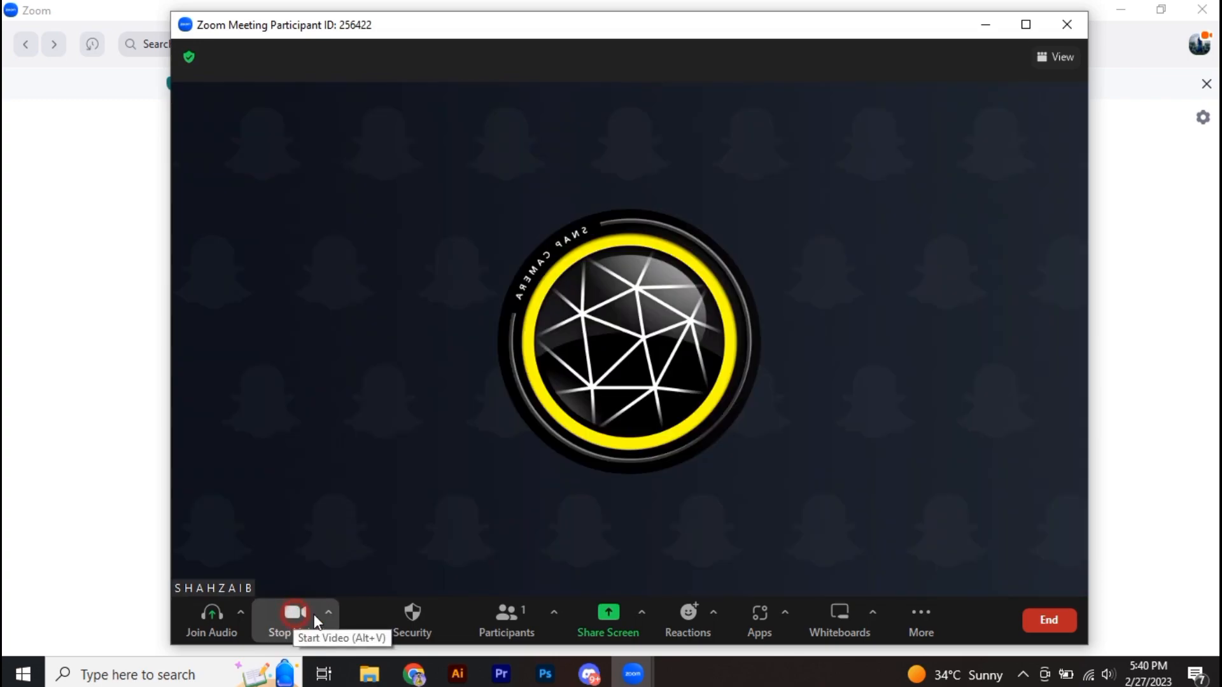